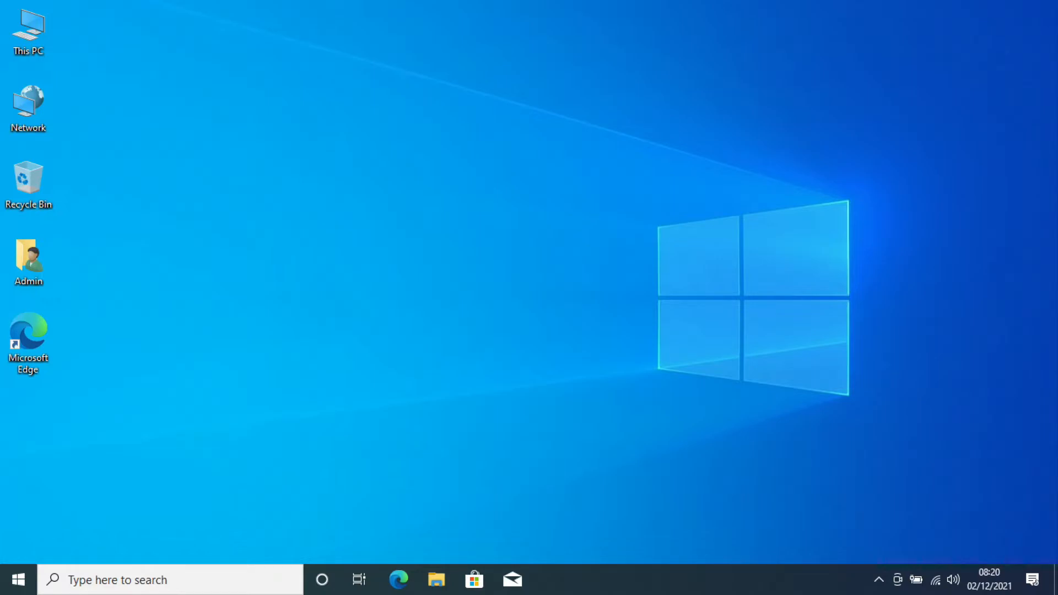
mouse_move(59, 22)
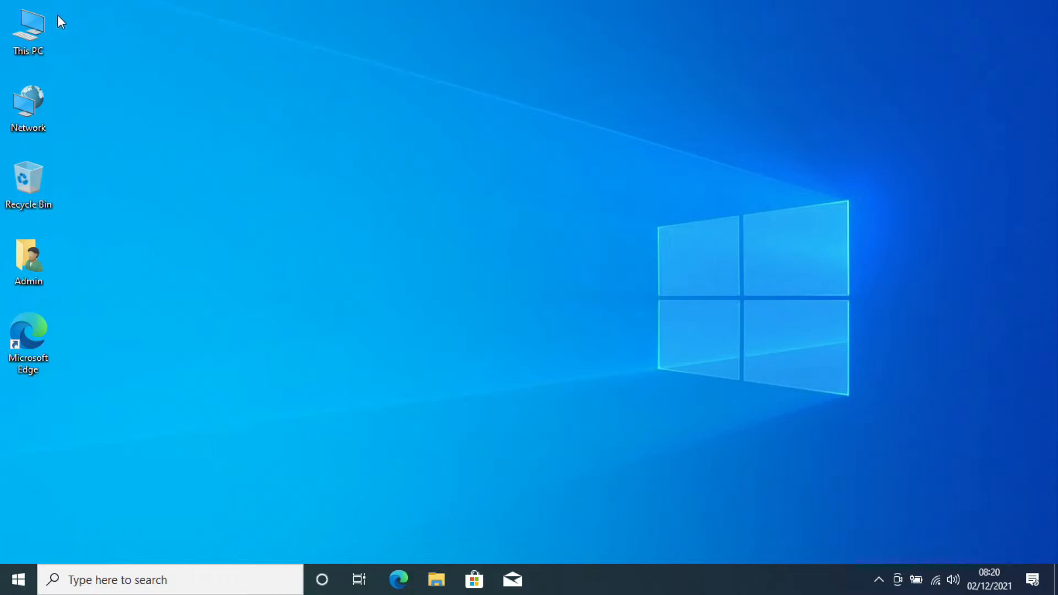
Bring up the context menu on the This PC desktop icon to reach its Properties
right_click(28, 30)
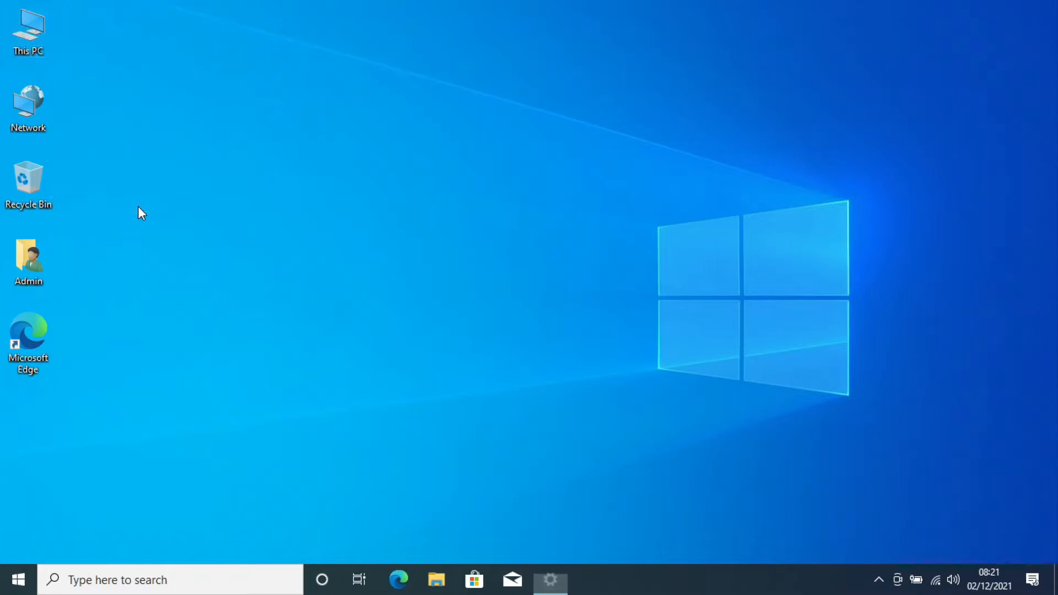
Review About: i5-3210M processor, 8.00 GB RAM, Windows 10 Pro 21H1, down to Related settings
click(550, 579)
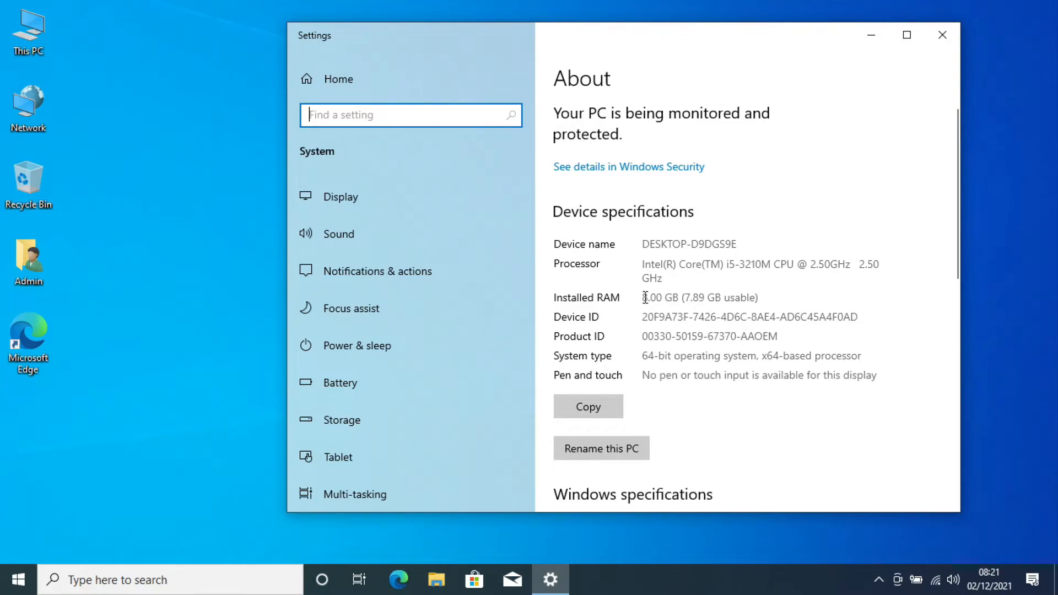
double_click(661, 297)
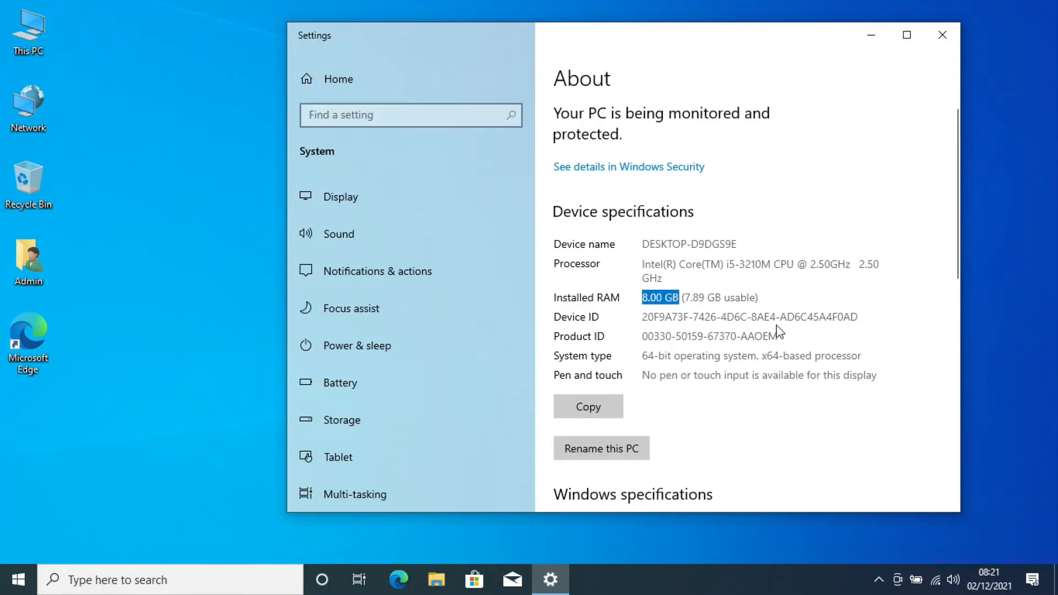
scroll(down, 3)
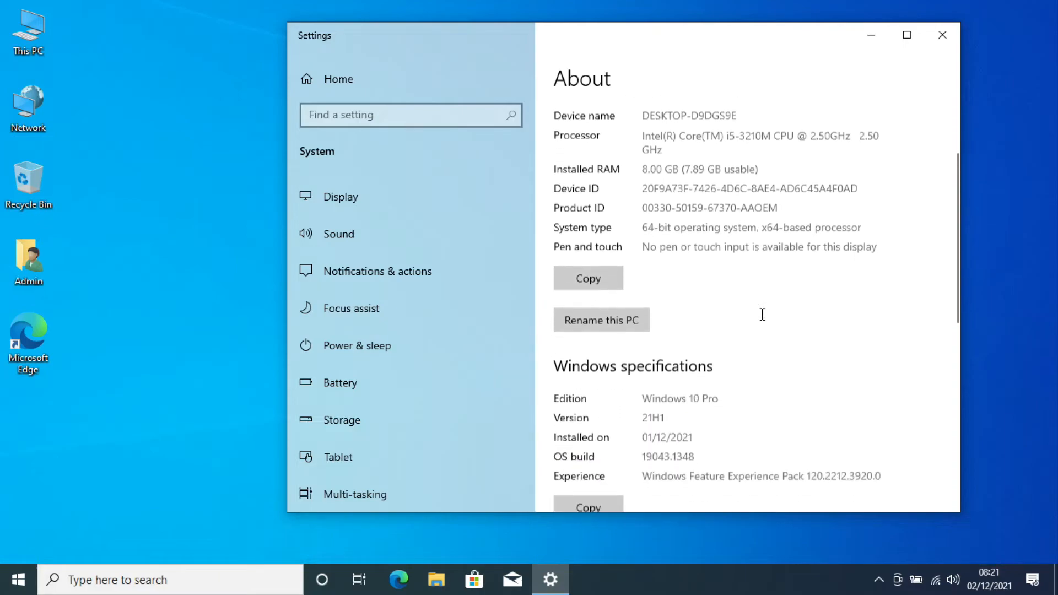
scroll(down, 3)
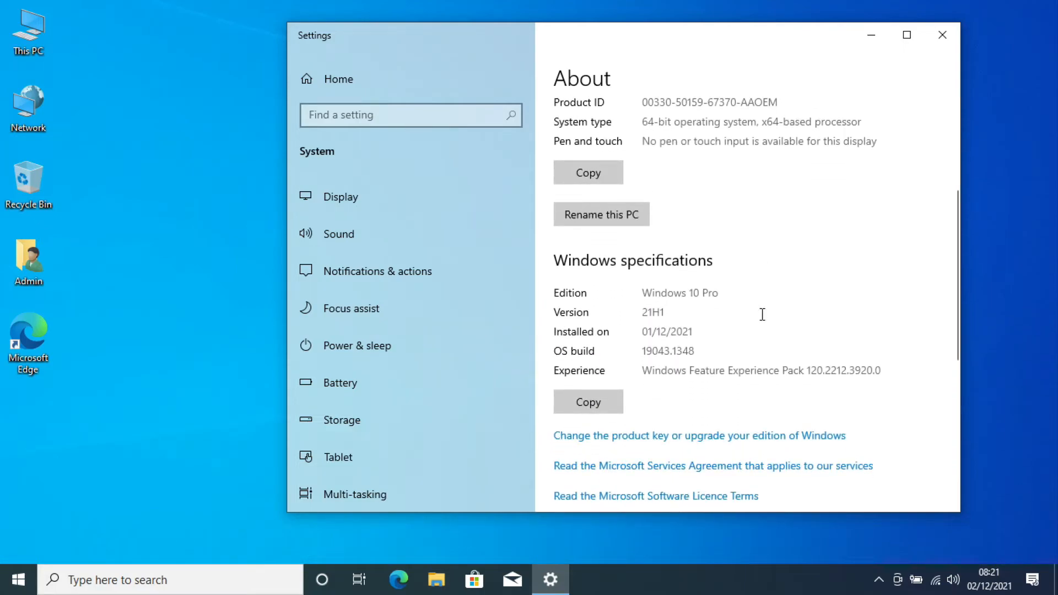
scroll(down, 3)
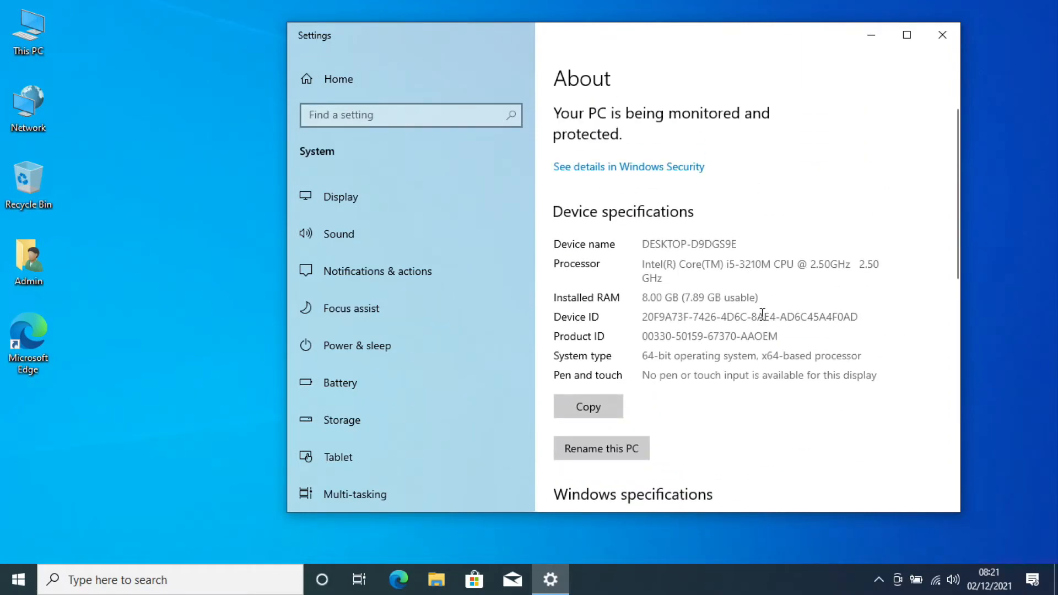
mouse_move(906, 119)
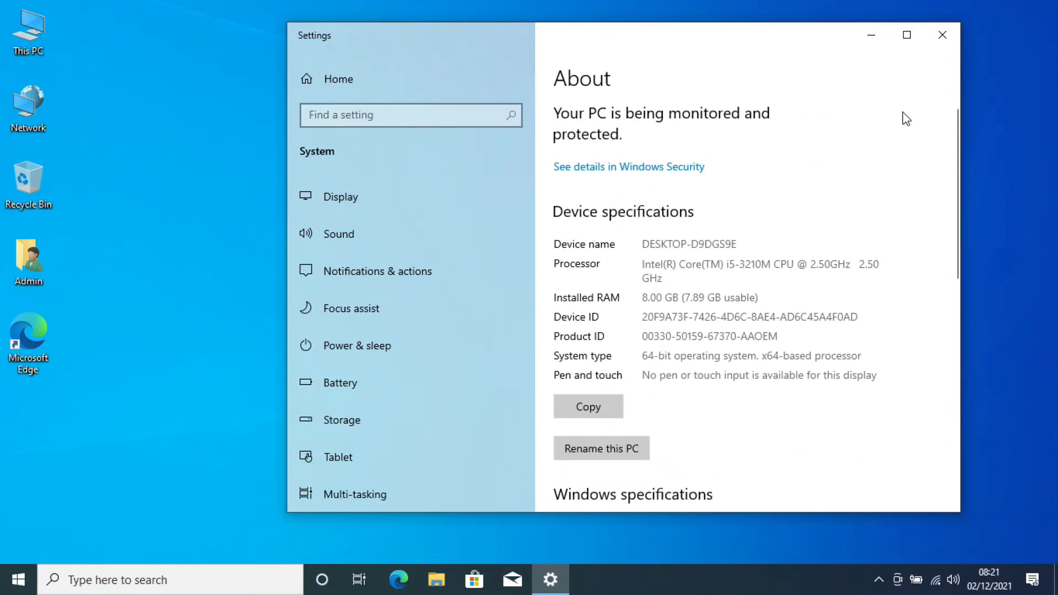
click(943, 35)
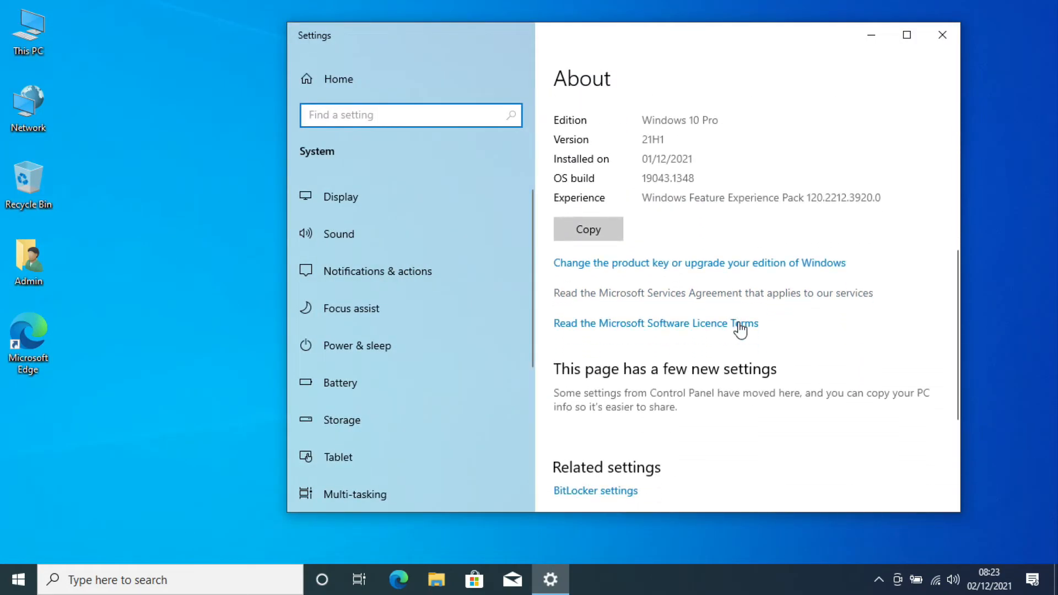
scroll(down, 3)
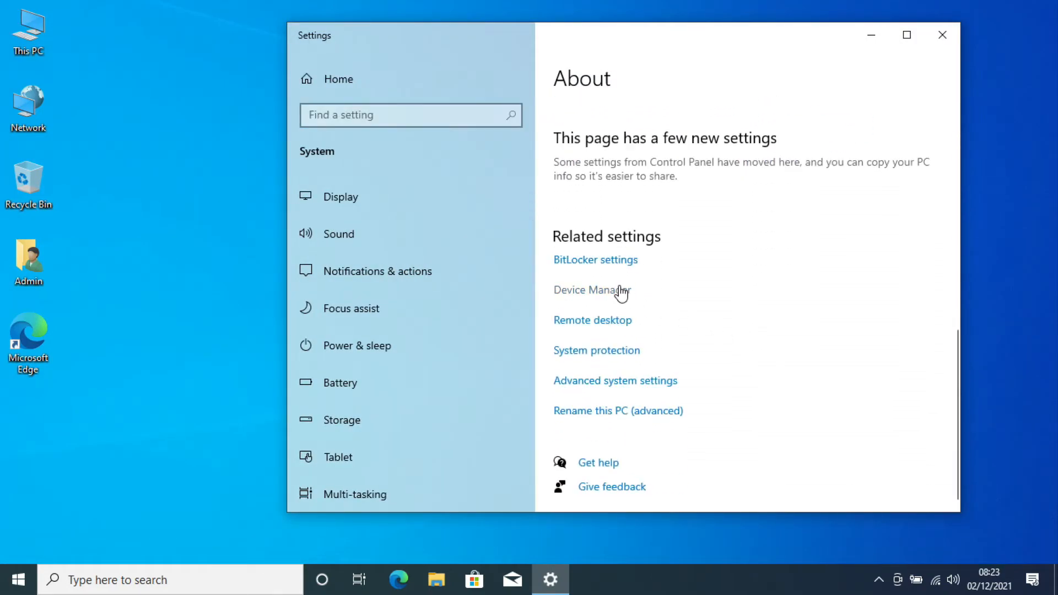
Check the Device Manager tree shows no warning icons on any device
click(591, 290)
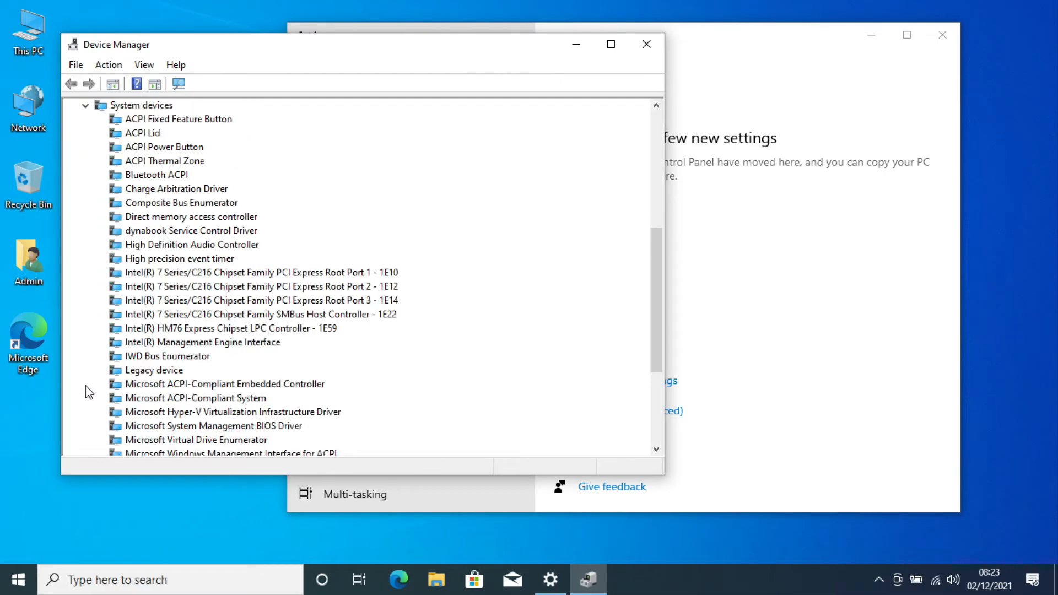
scroll(down, 3)
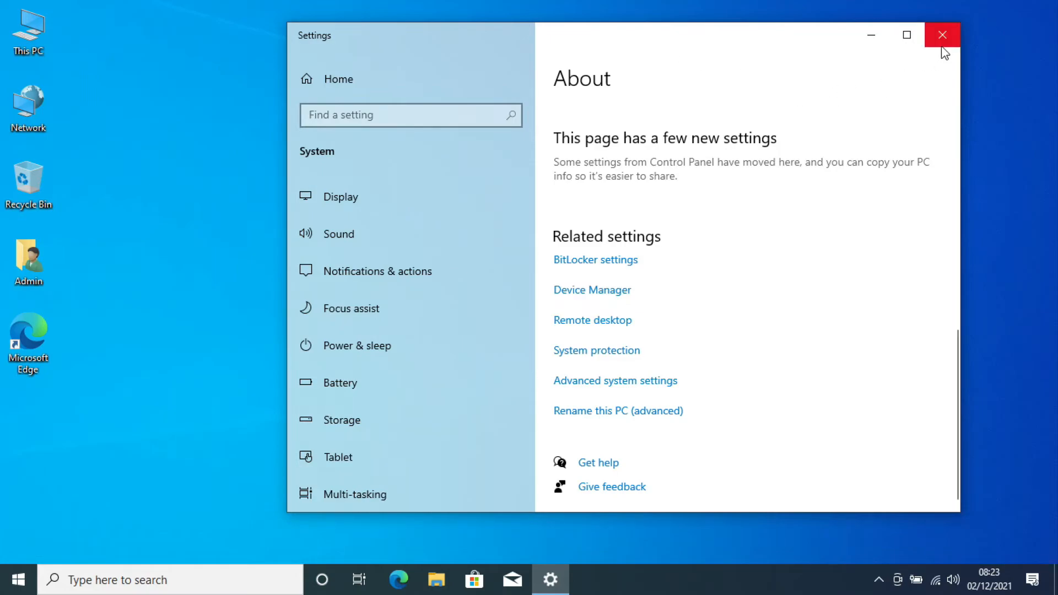
mouse_move(925, 83)
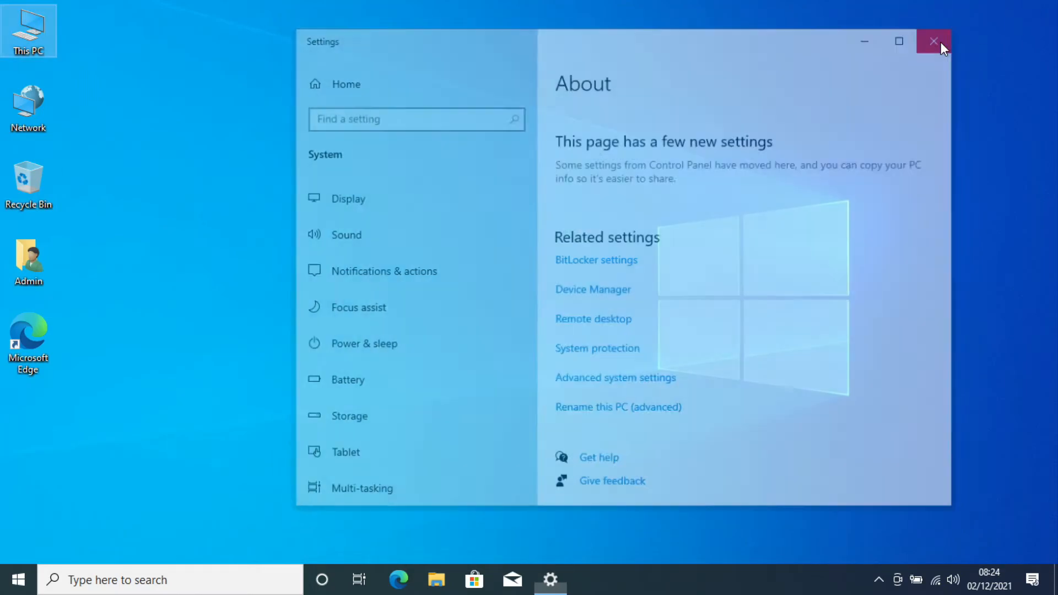
Close Settings, then confirm Microsoft Edge launches from the taskbar and close it
click(934, 41)
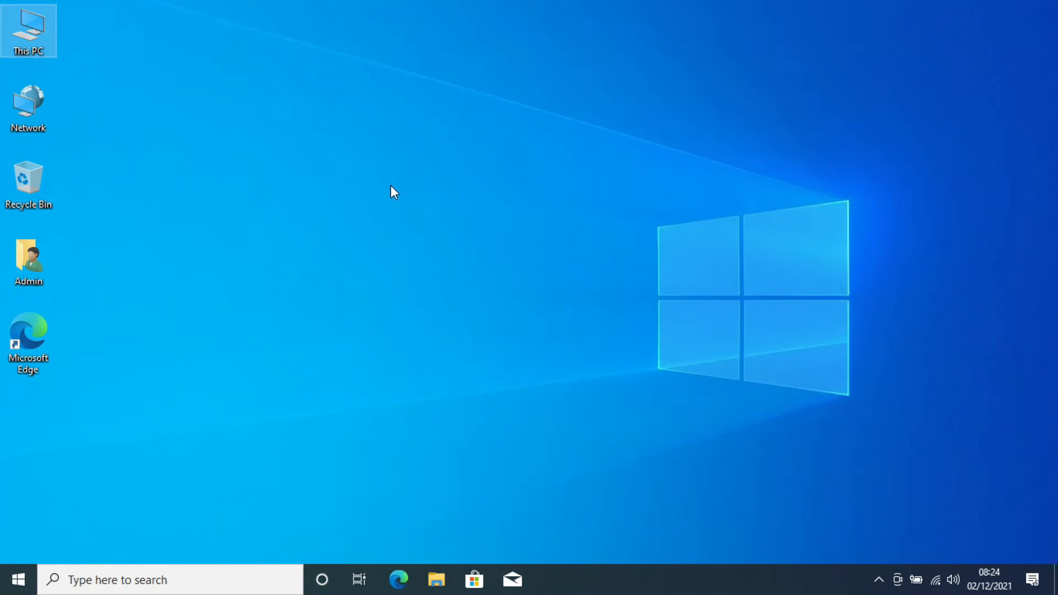
mouse_move(432, 481)
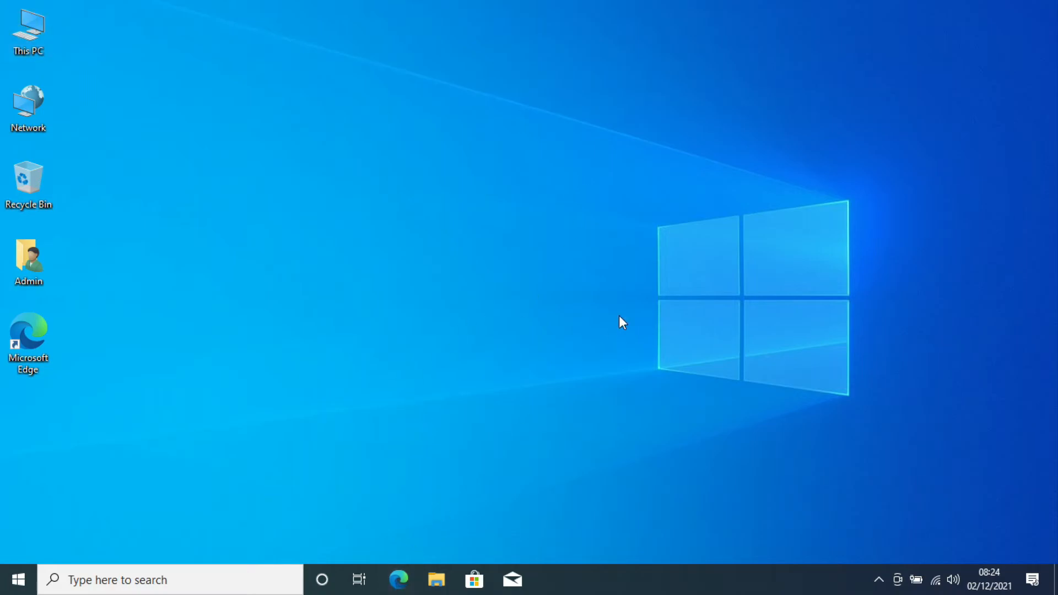
click(398, 579)
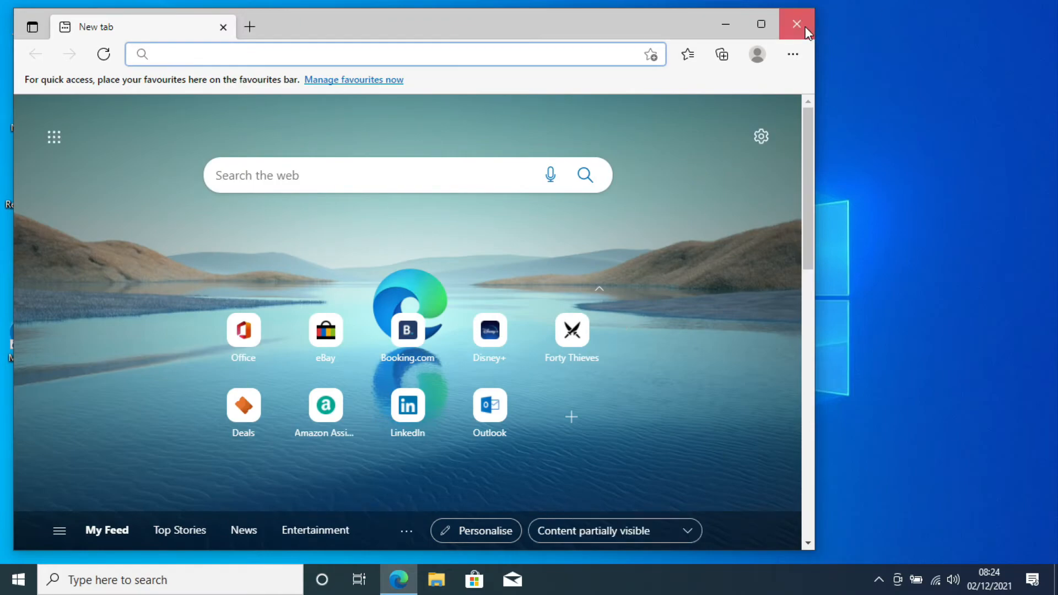
click(796, 23)
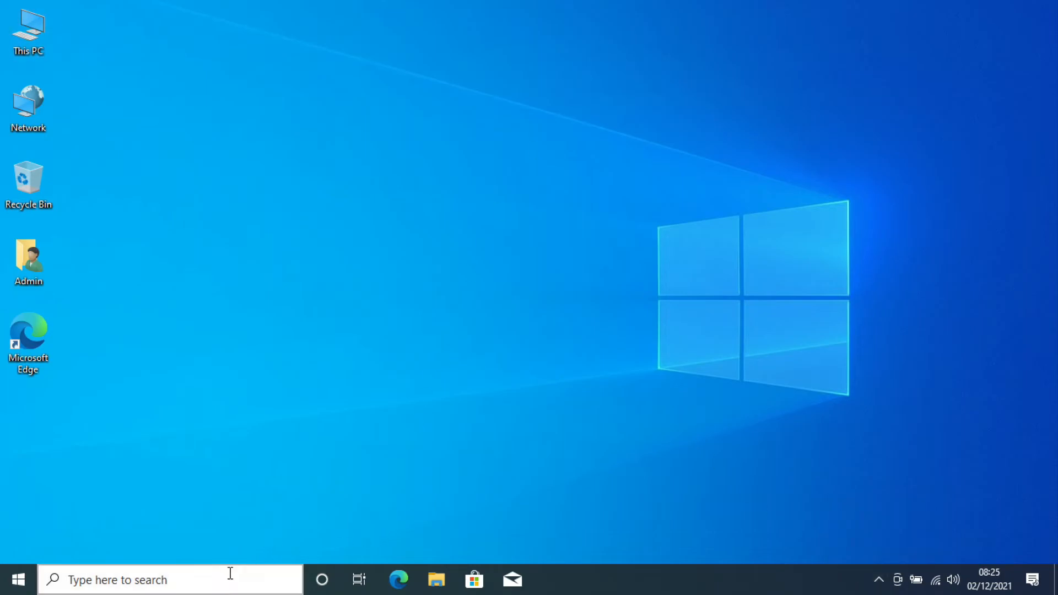
Search 'ca' from the taskbar and launch the Camera app to see the live webcam feed
text(ca)
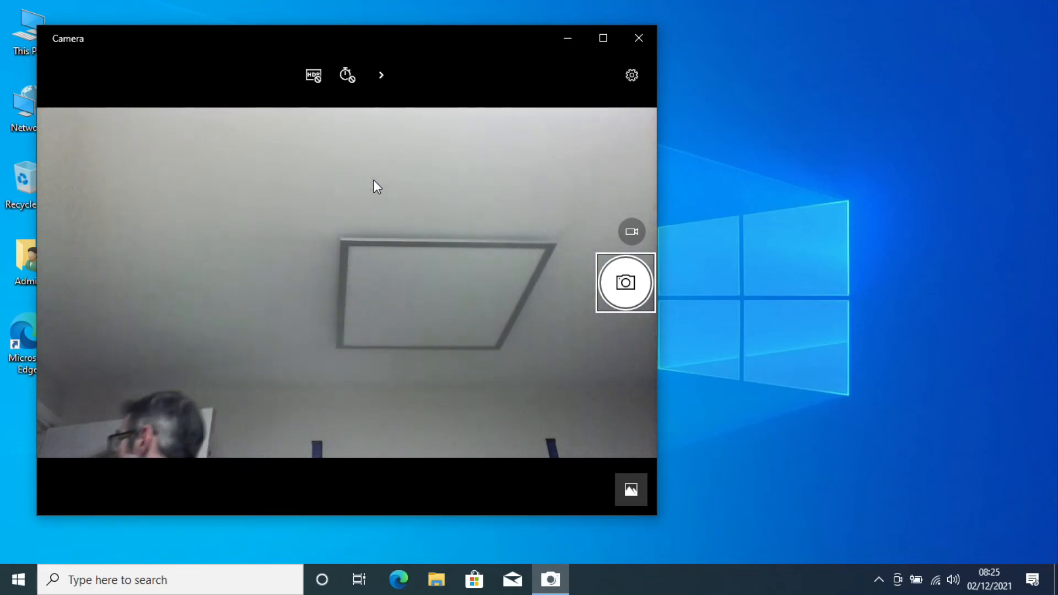
click(624, 283)
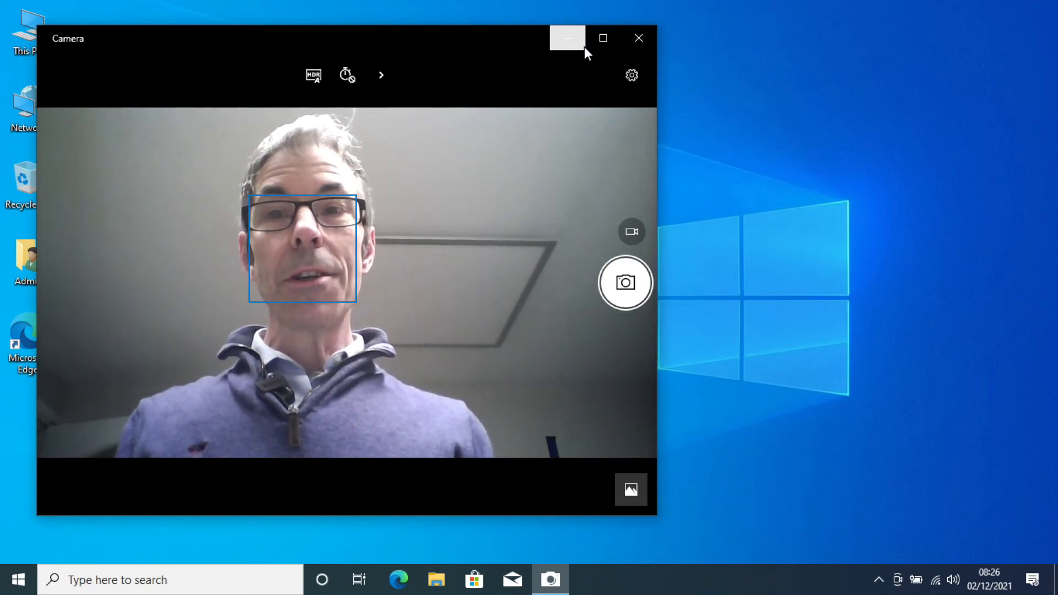
mouse_move(529, 66)
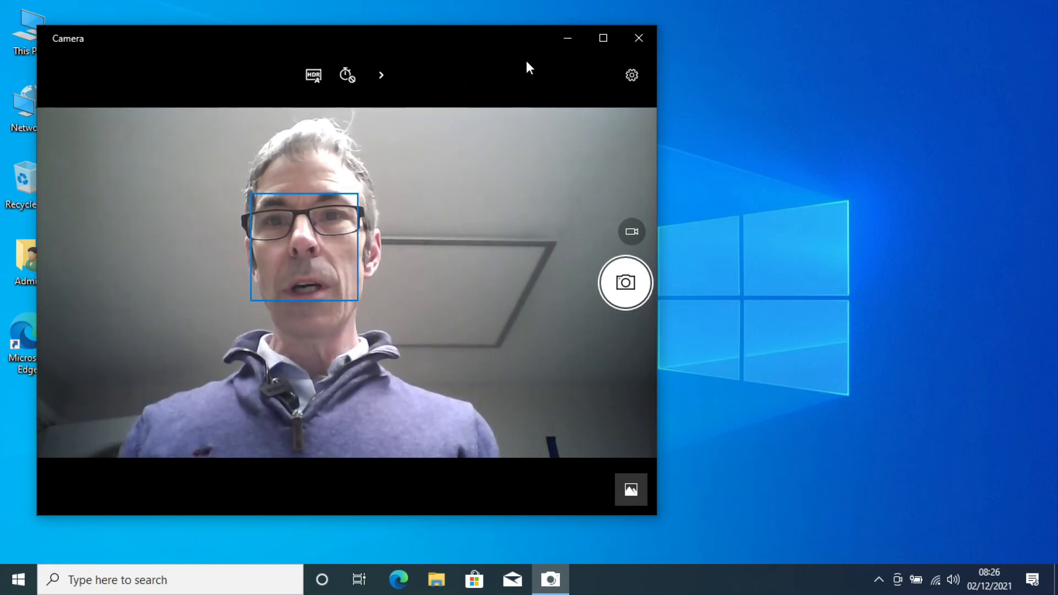